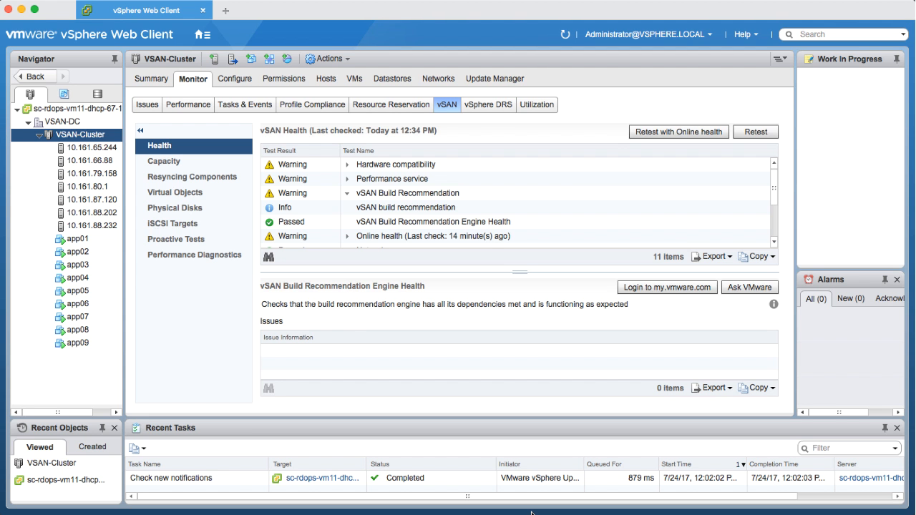
Step: Open VSAN-Cluster's Update Manager tab showing the vSAN 6.6.0 baseline as Non-Compliant
left_click(406, 208)
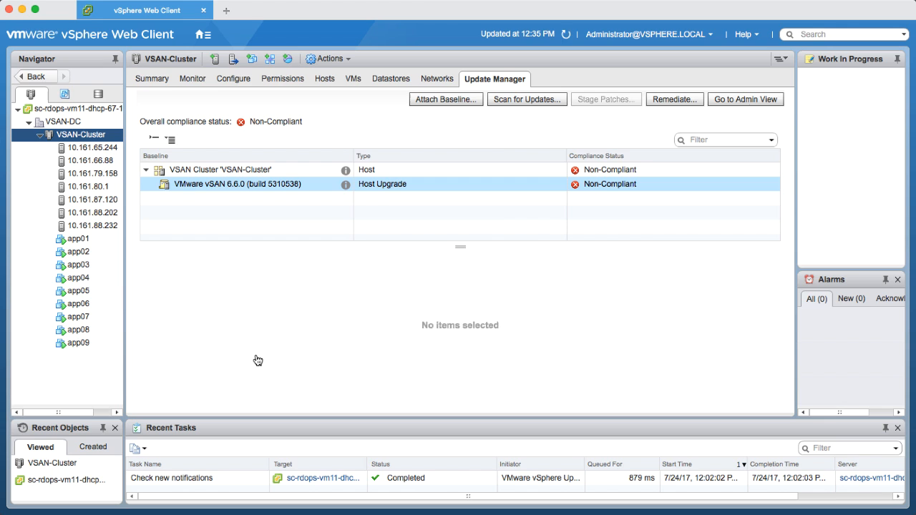
Step: Select the vSAN 6.6.0 baseline and list its seven Non-Compliant hosts
left_click(237, 184)
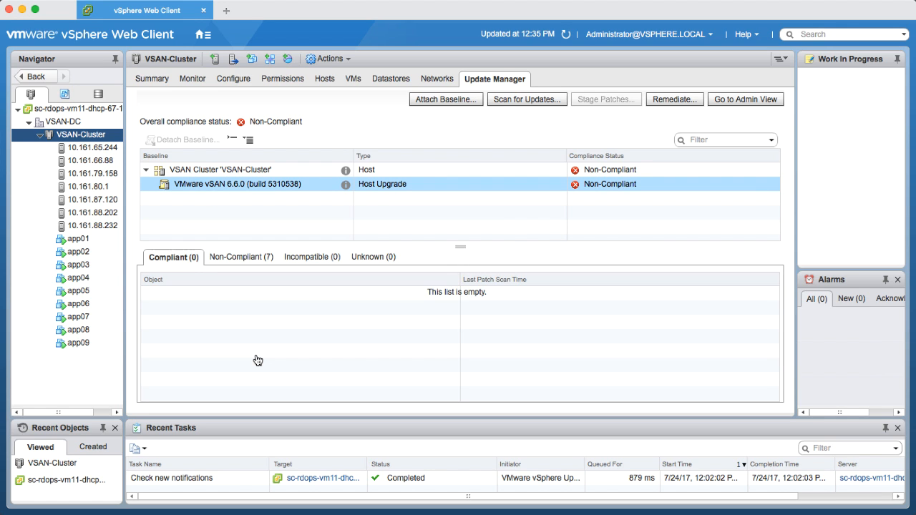
left_click(91, 212)
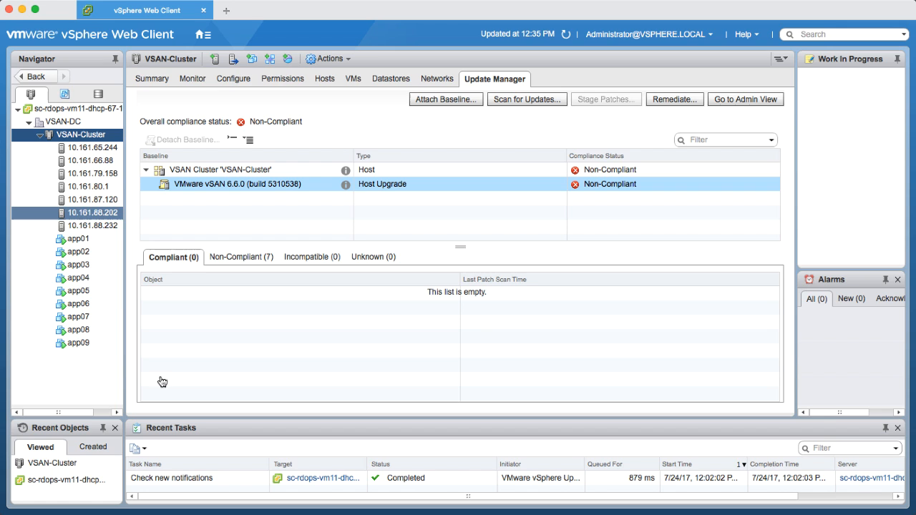
left_click(240, 257)
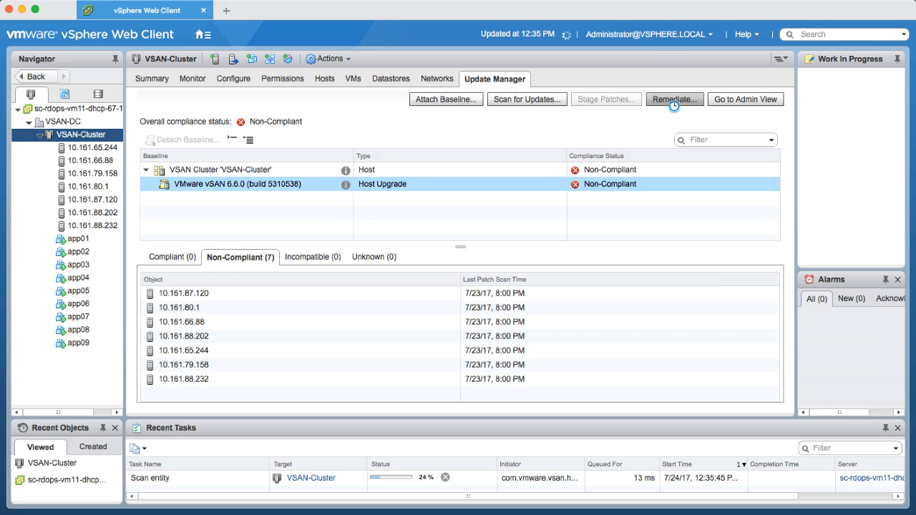
Step: Remediate with the vSAN 6.6.0 baseline on all seven hosts and accept the EULA
left_click(673, 98)
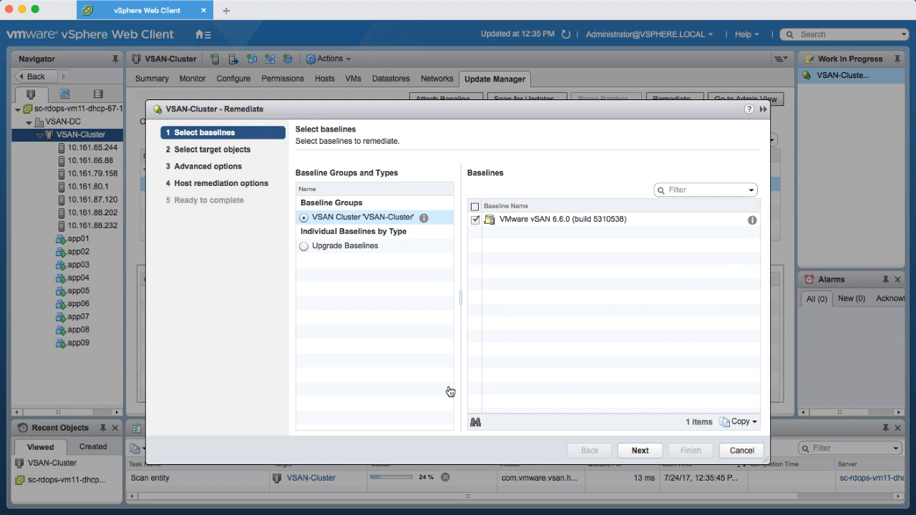
left_click(639, 450)
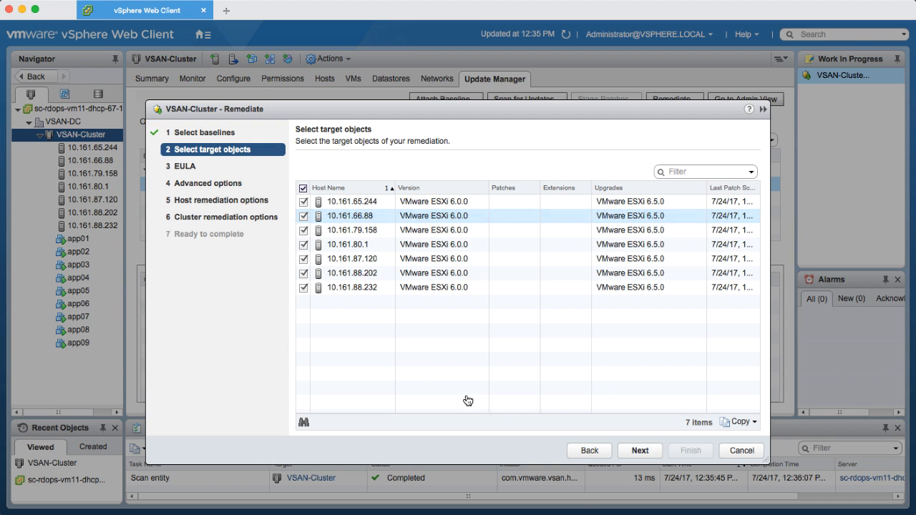
left_click(639, 450)
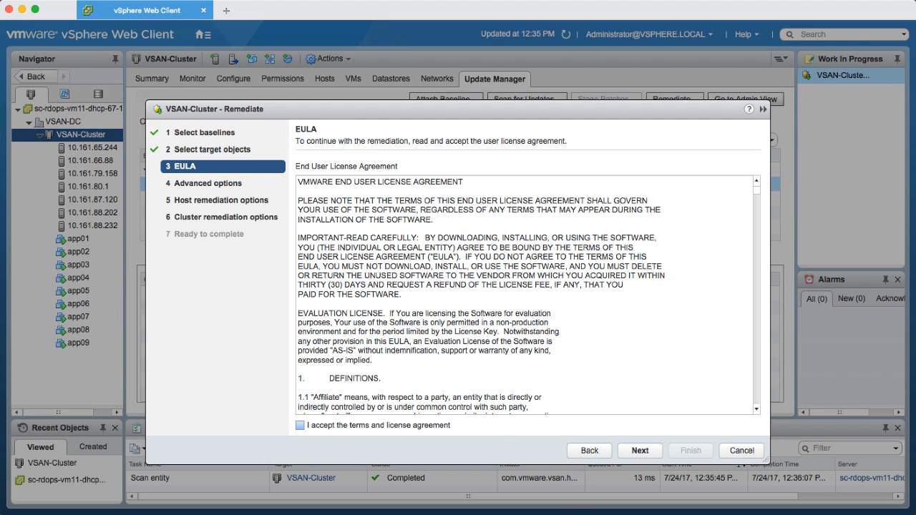
left_click(639, 451)
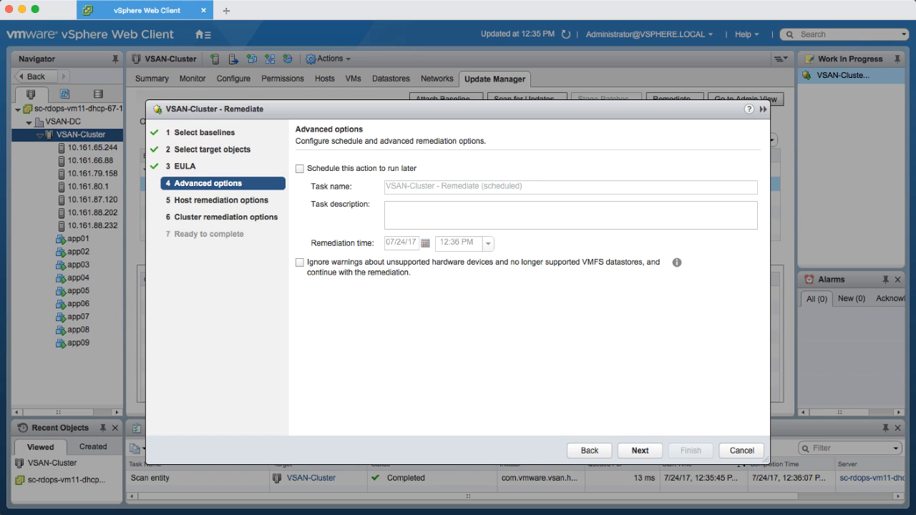
Step: Ignore unsupported-hardware warnings and keep default host and cluster remediation options
left_click(300, 262)
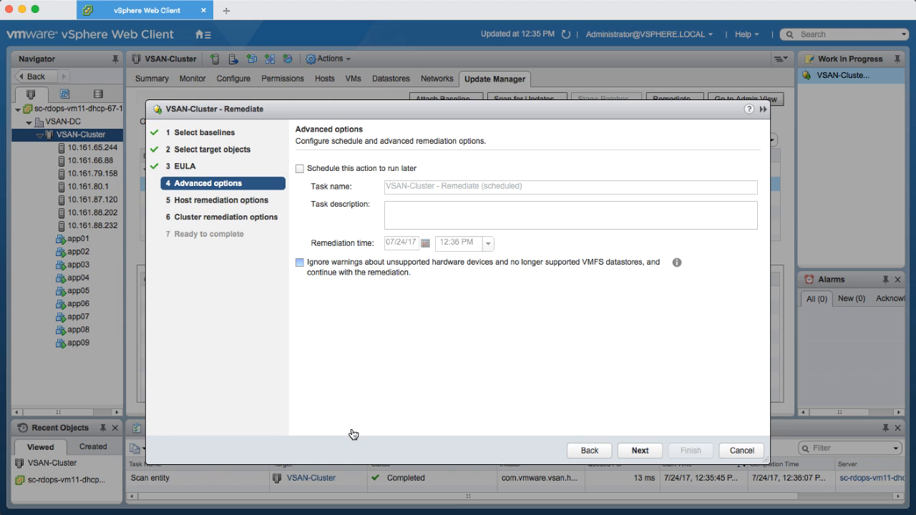
left_click(300, 262)
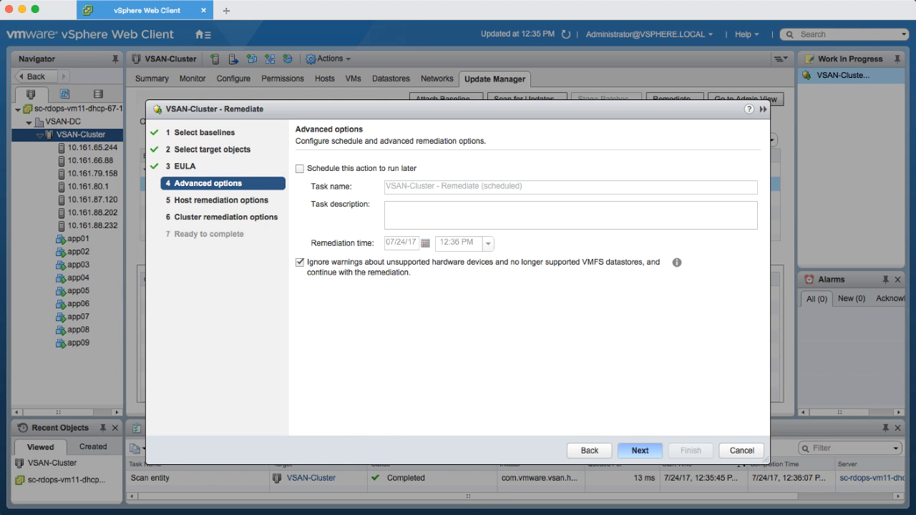
left_click(639, 450)
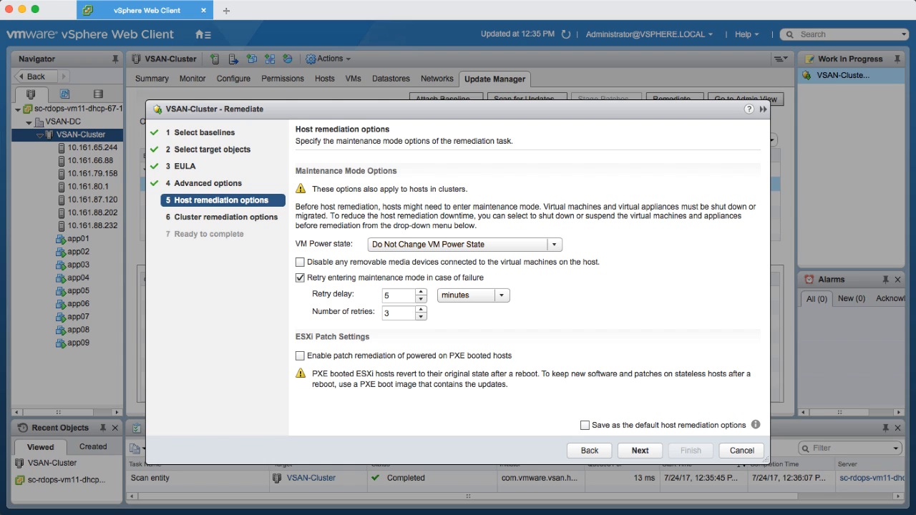
left_click(639, 450)
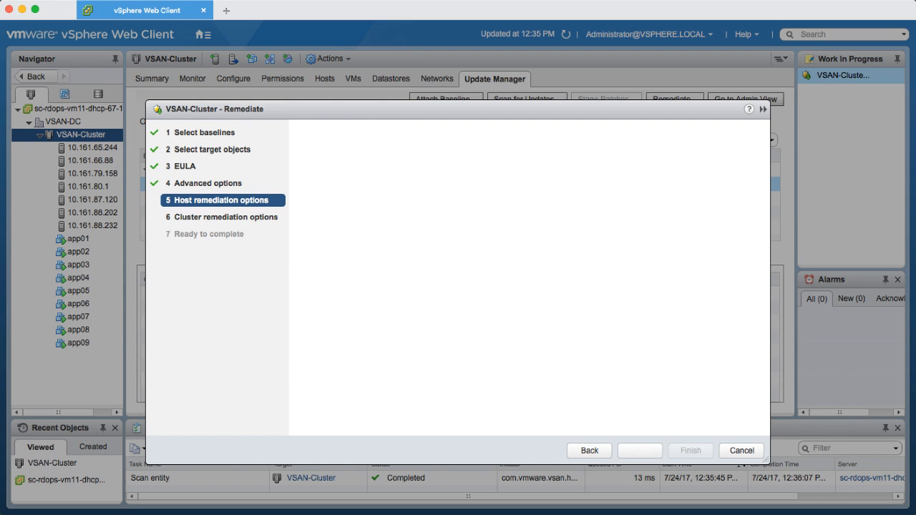
left_click(639, 451)
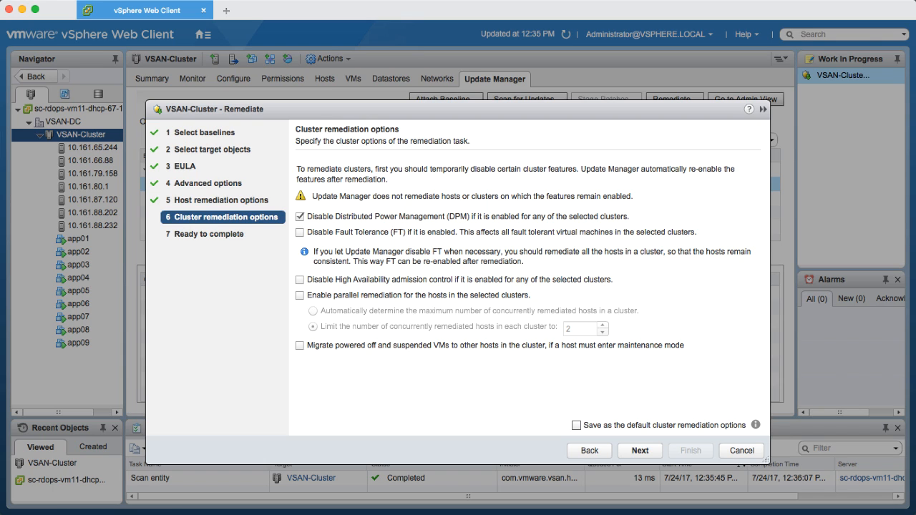
Step: Review the remediation summary and finish to upgrade all seven hosts
left_click(639, 450)
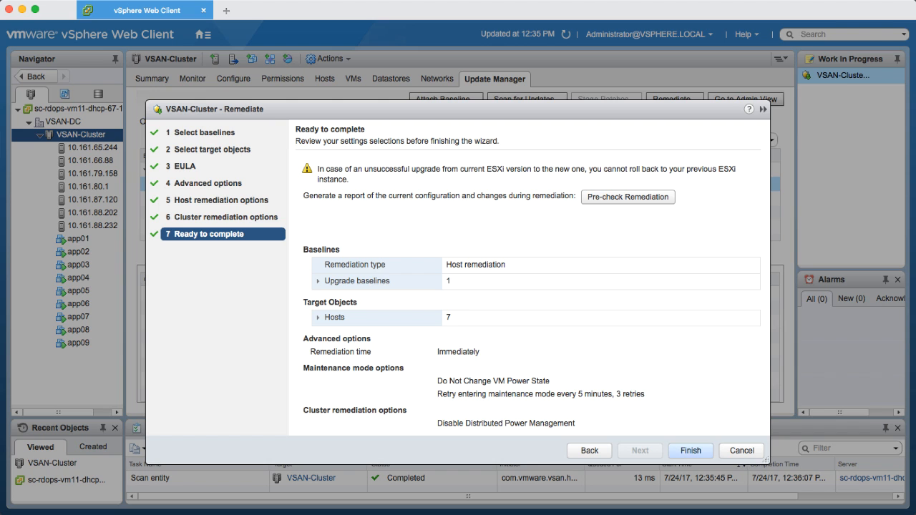
left_click(690, 450)
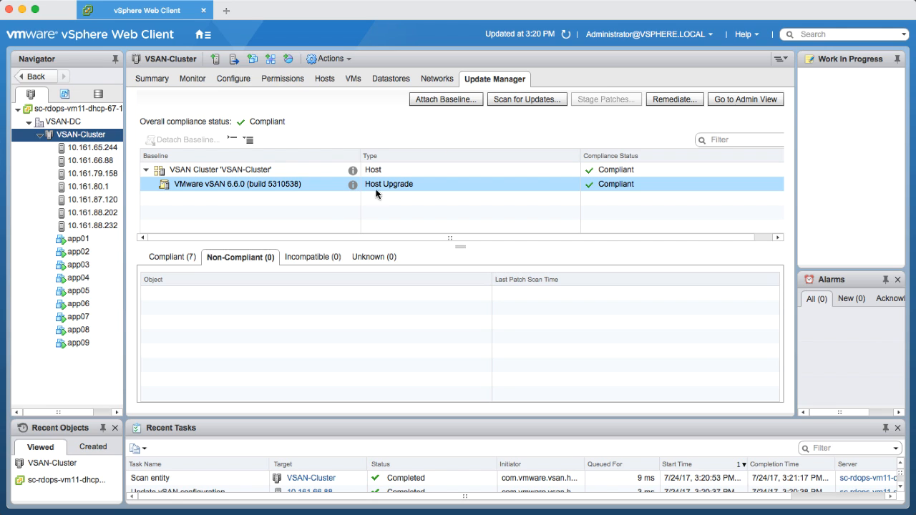
Step: View the seven Compliant hosts, then select host 10.161.65.244 in the Navigator
left_click(172, 257)
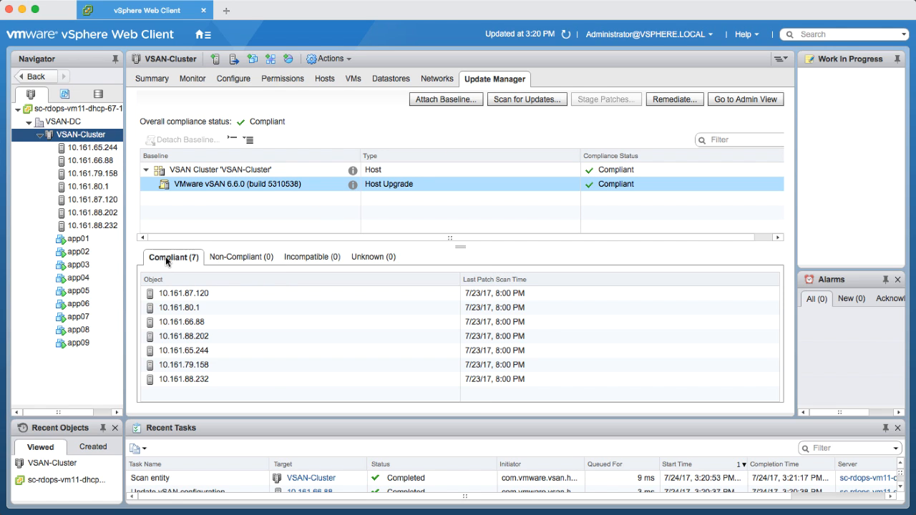
mouse_move(131, 213)
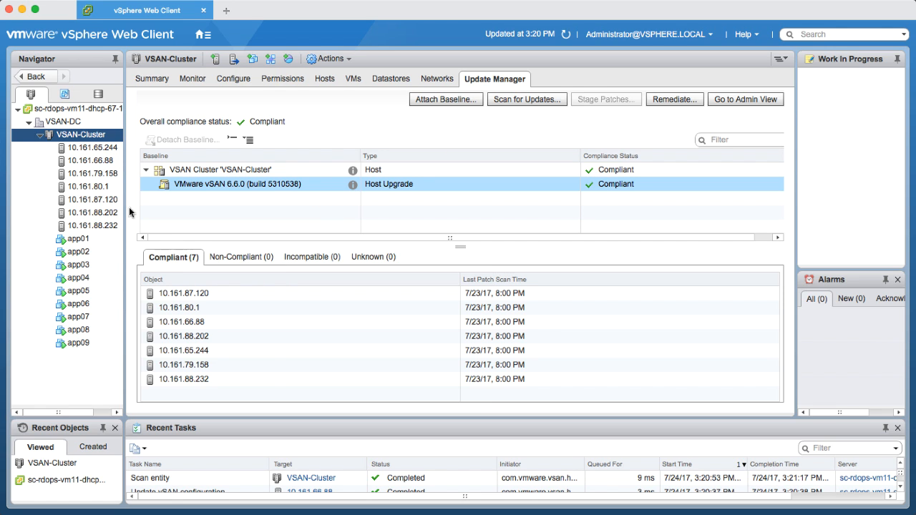
left_click(92, 148)
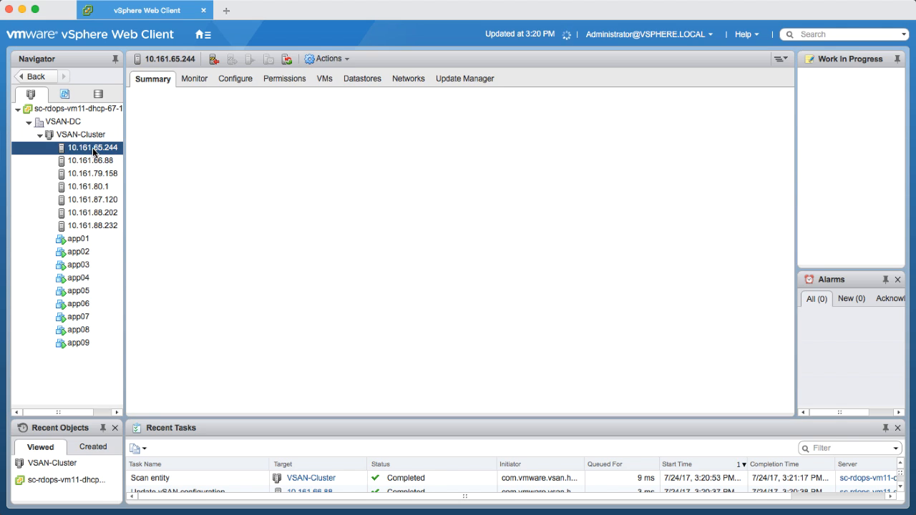
Step: Scroll host 10.161.65.244's summary to its ESXi 6.5.0 build and Compliant status
left_click(92, 148)
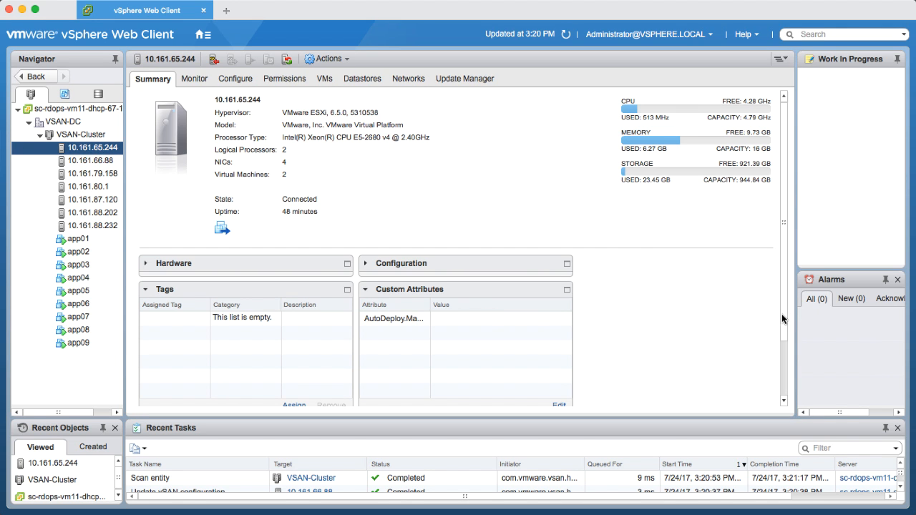
scroll("down", 3)
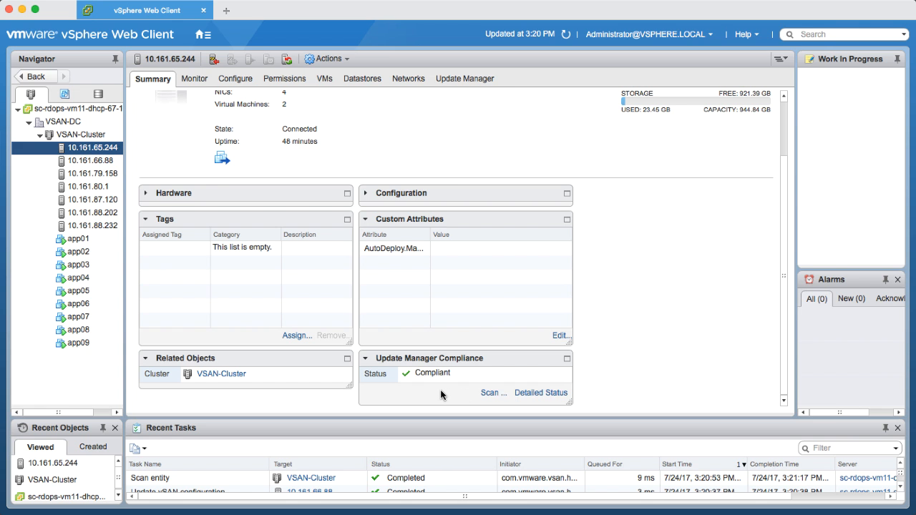